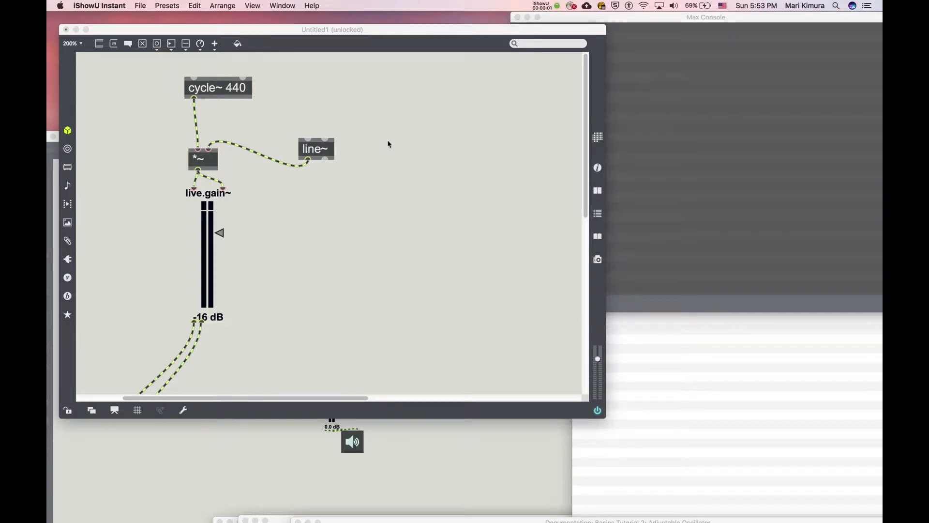
mouse_move(366, 296)
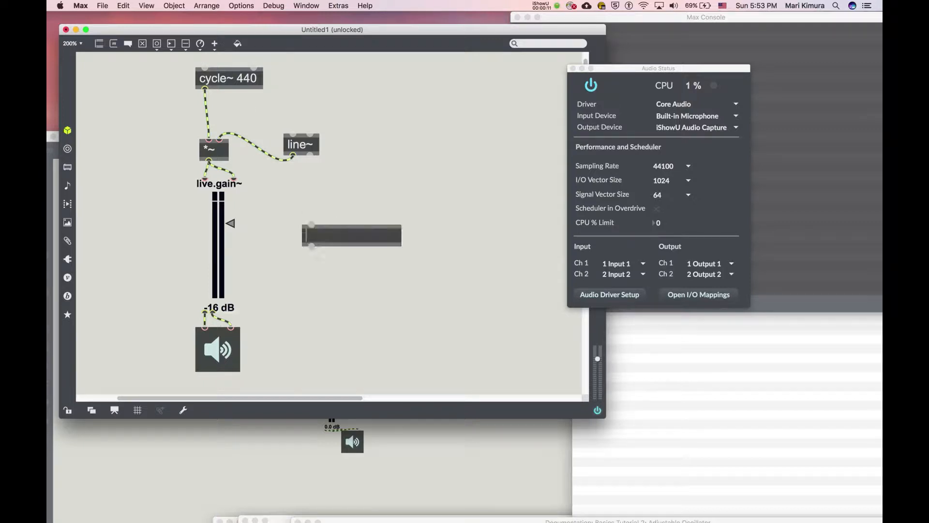
Add a scope~ object and patch the multiplied sine signal into it
type("scope~")
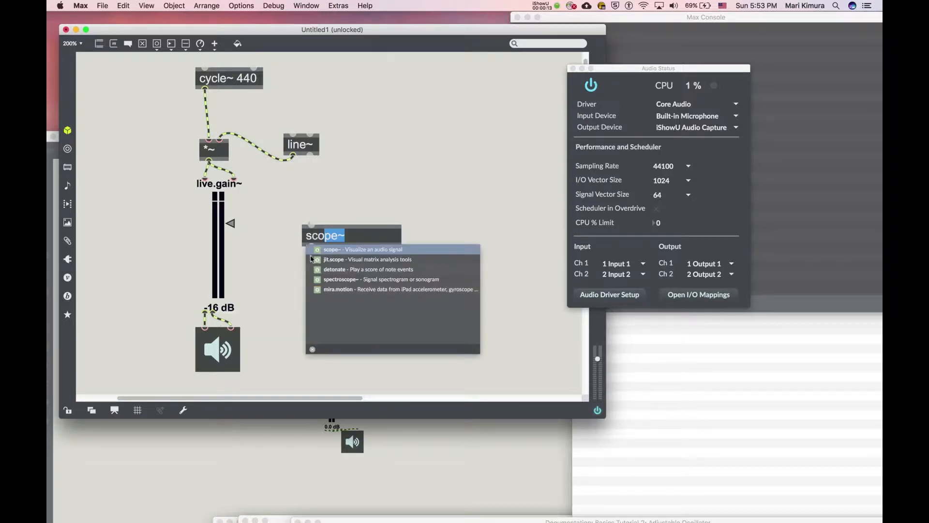
left_click(363, 249)
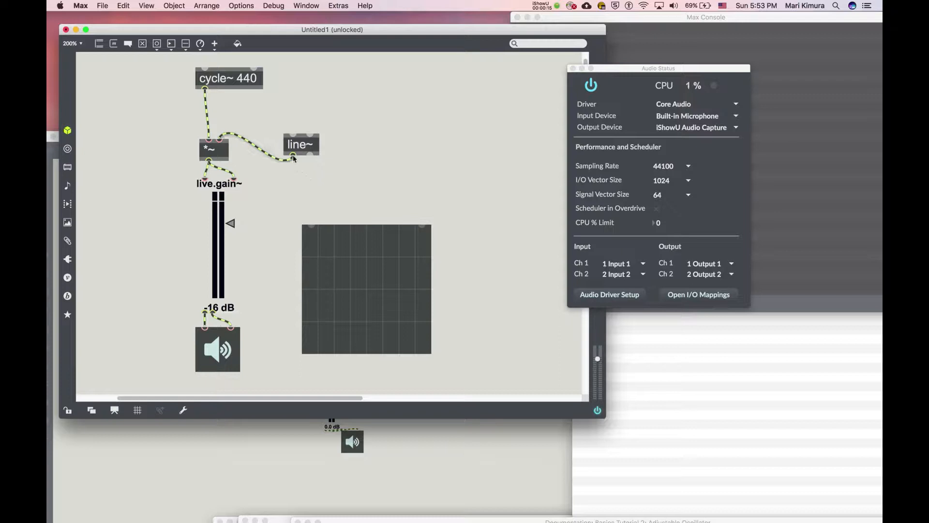
left_click(366, 290)
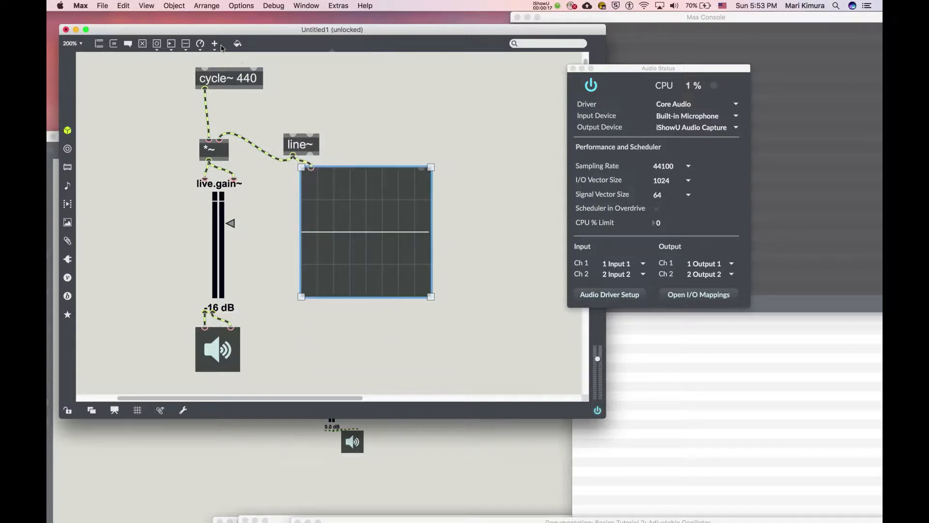
Add a '0, 1 3000' message into line~ and trigger the three-second fade-in
left_click(214, 43)
type("0, 1 3000")
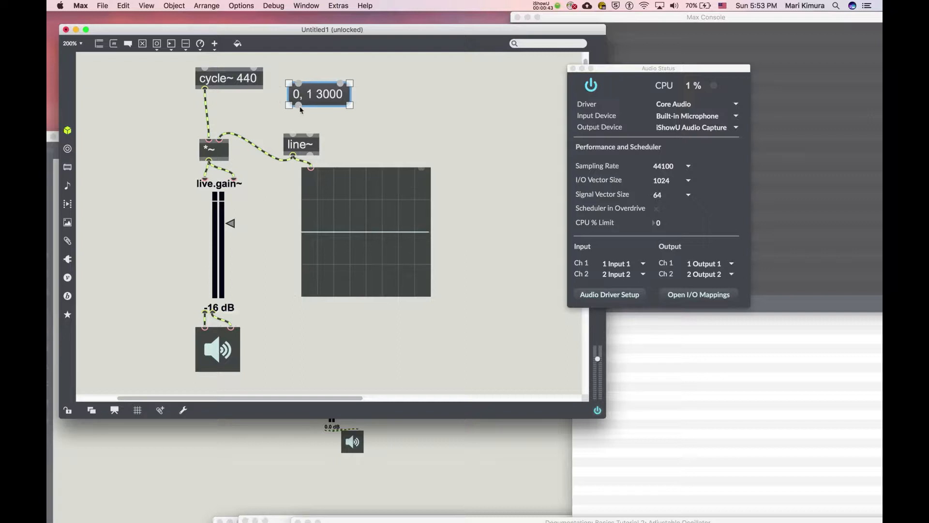
left_click(300, 144)
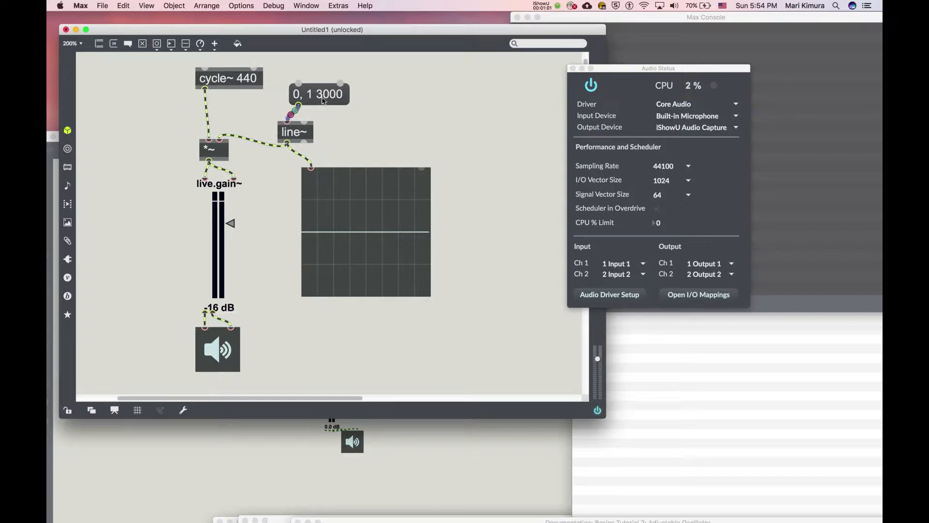
left_click(318, 94)
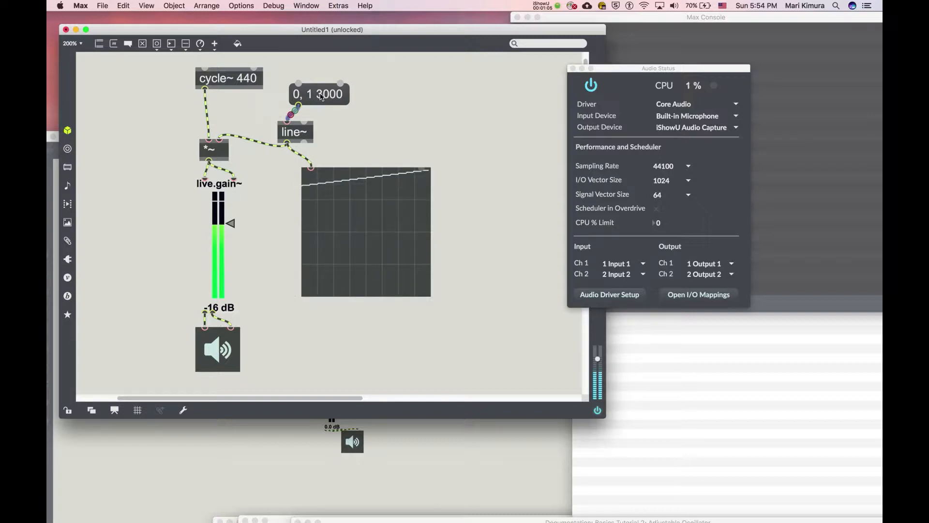
left_click(319, 93)
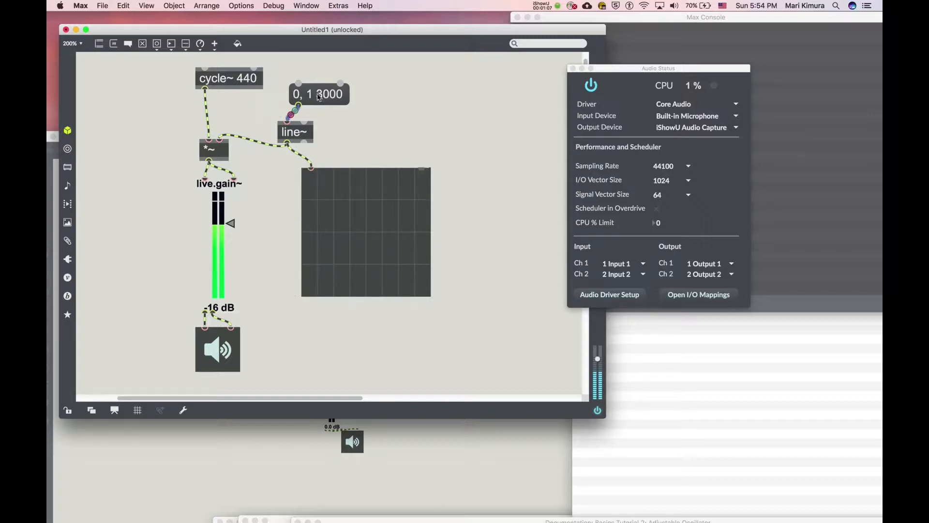
left_click(590, 85)
type("1, 0 500")
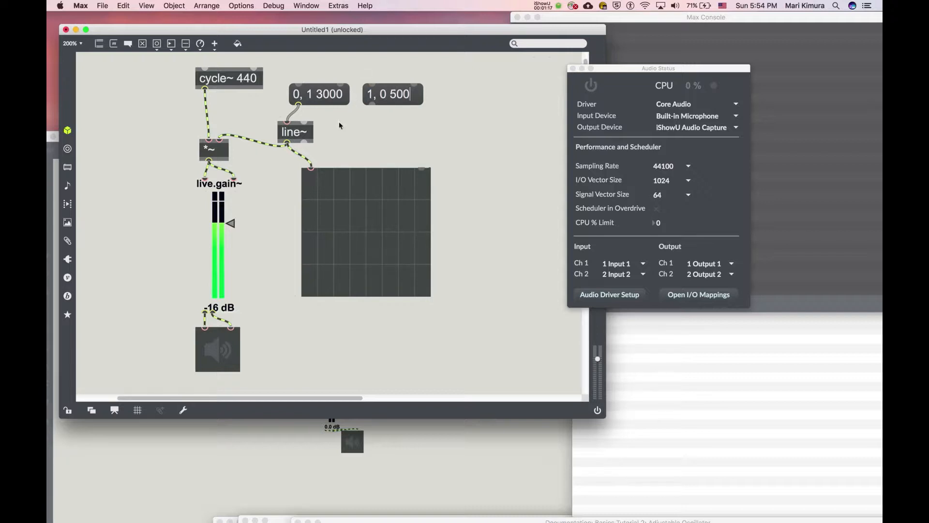
Wire a '1, 0 500' message into line~ and test the fade-in and quick fade-out
left_click_drag(369, 102, 288, 126)
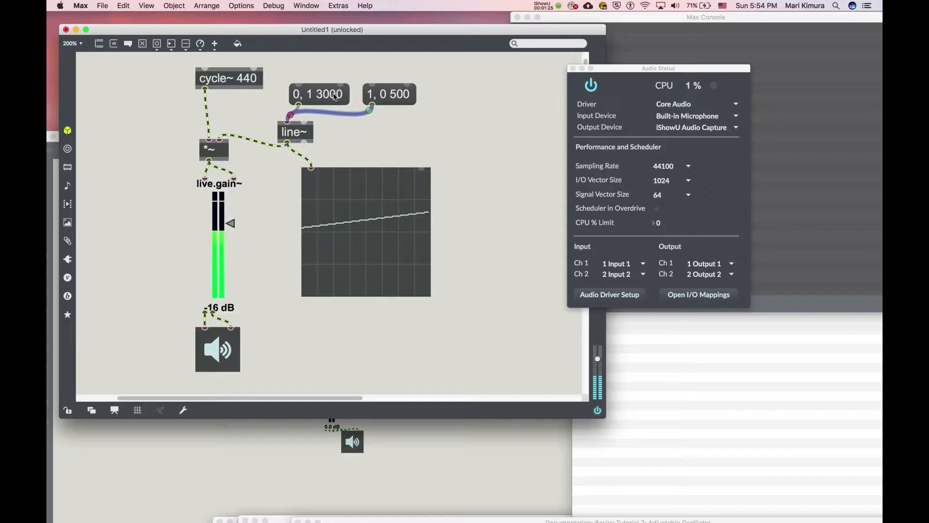
left_click(389, 94)
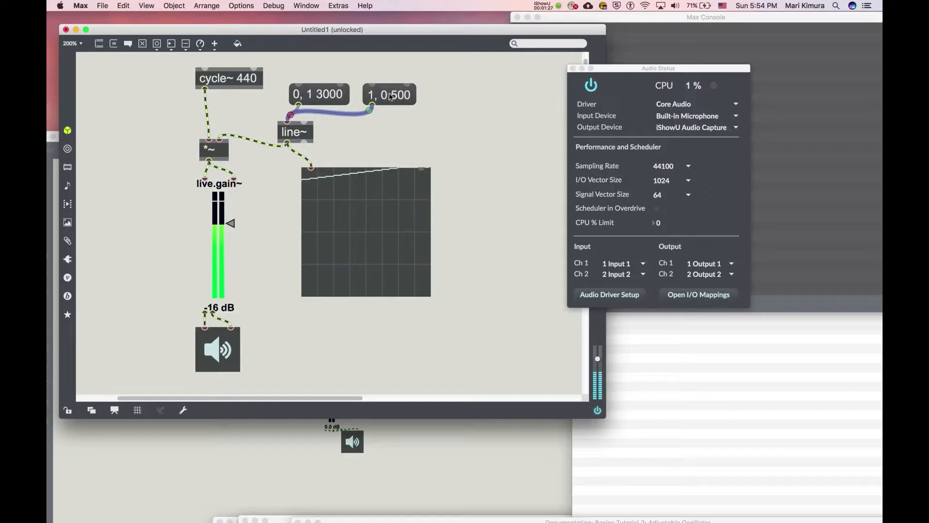
left_click(389, 94)
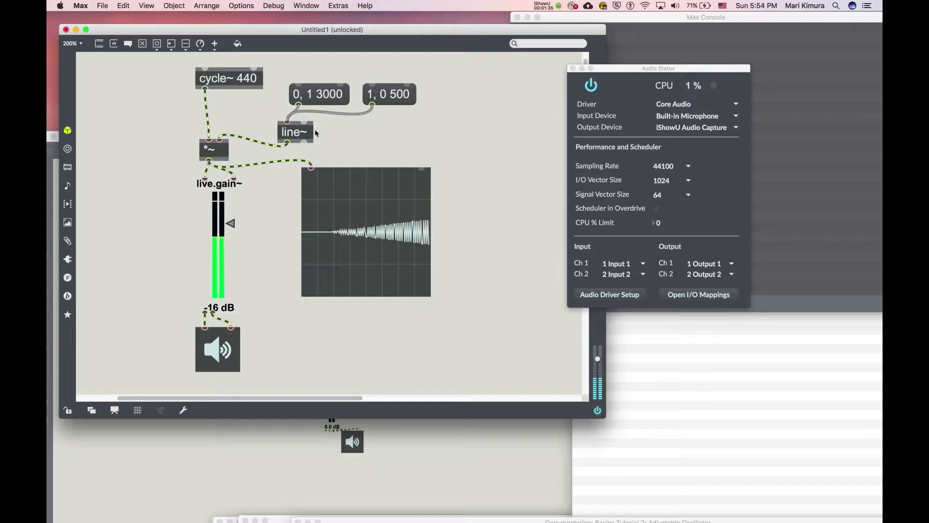
left_click(388, 94)
type(" 1 3000 0.")
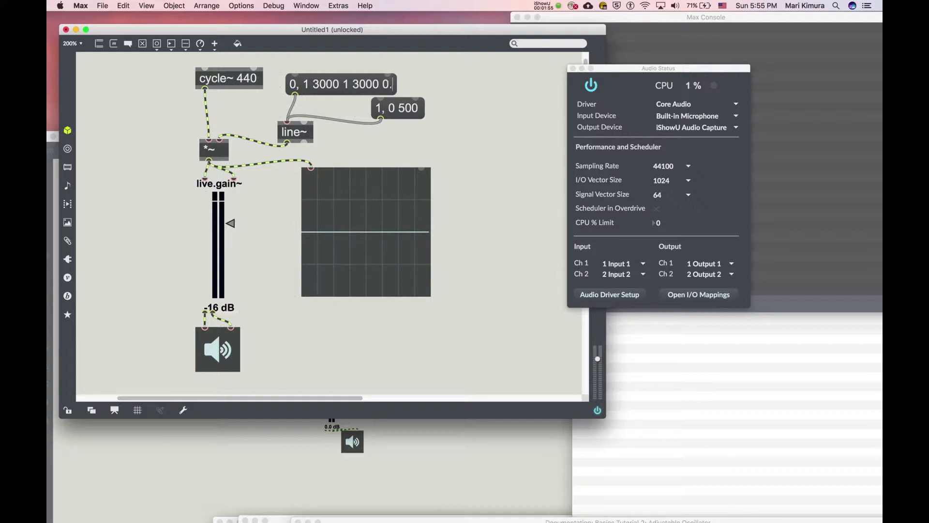
Extend the message to a multi-stage envelope ending '0 6000', play it, then turn DSP off
type("2 500")
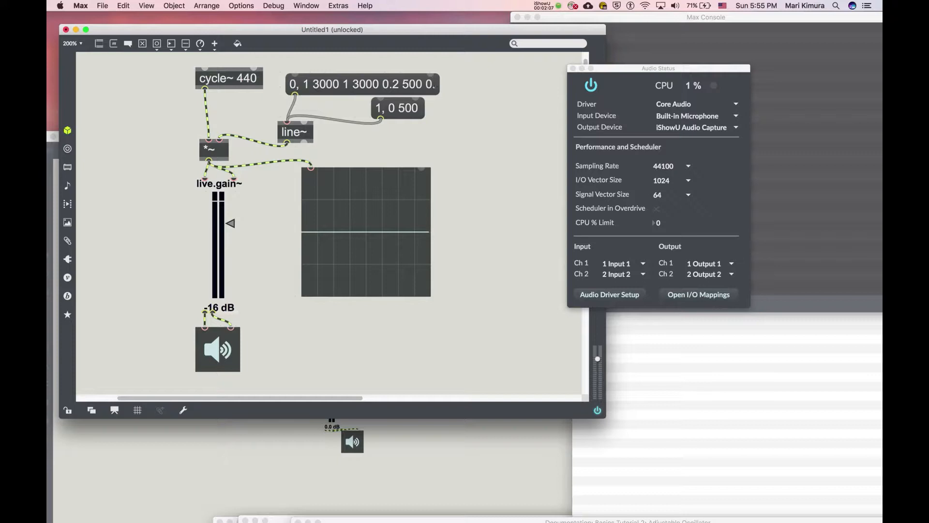
type("0.2 4000")
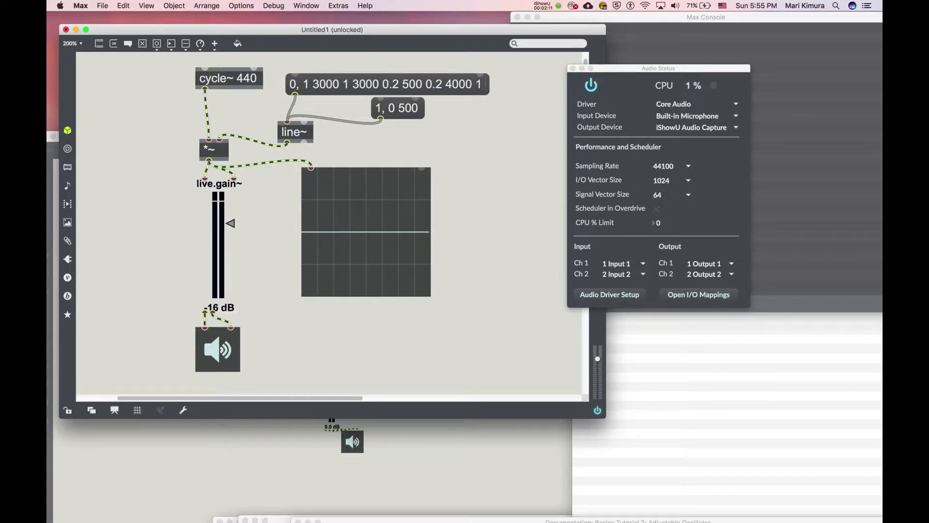
type("1000 1")
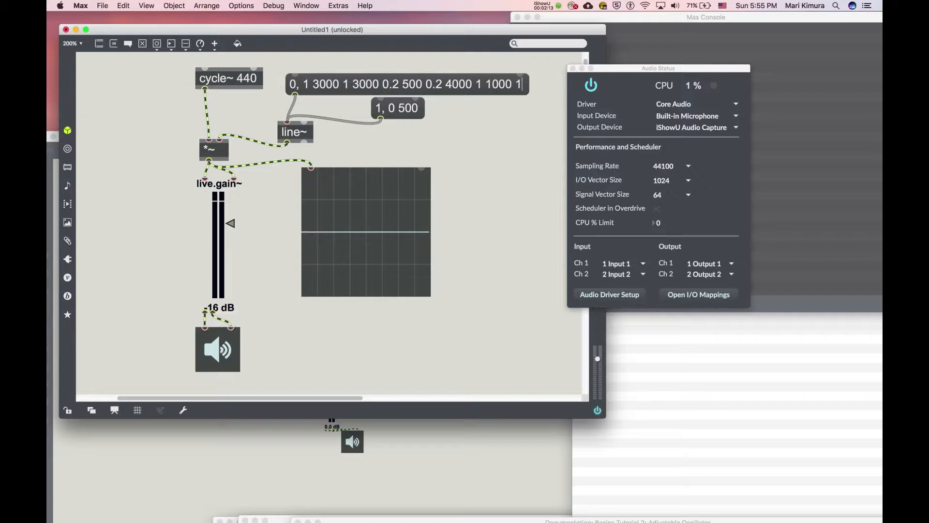
type("3000 0")
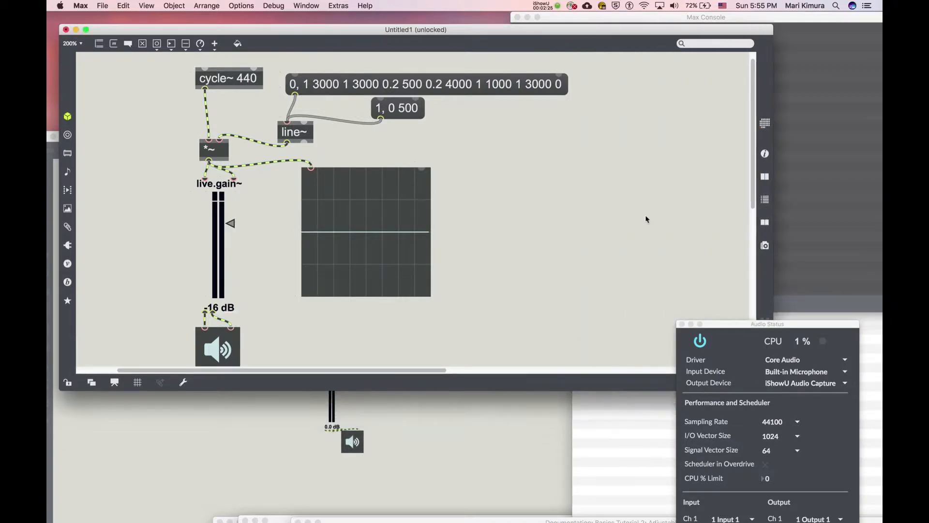
left_click(426, 83)
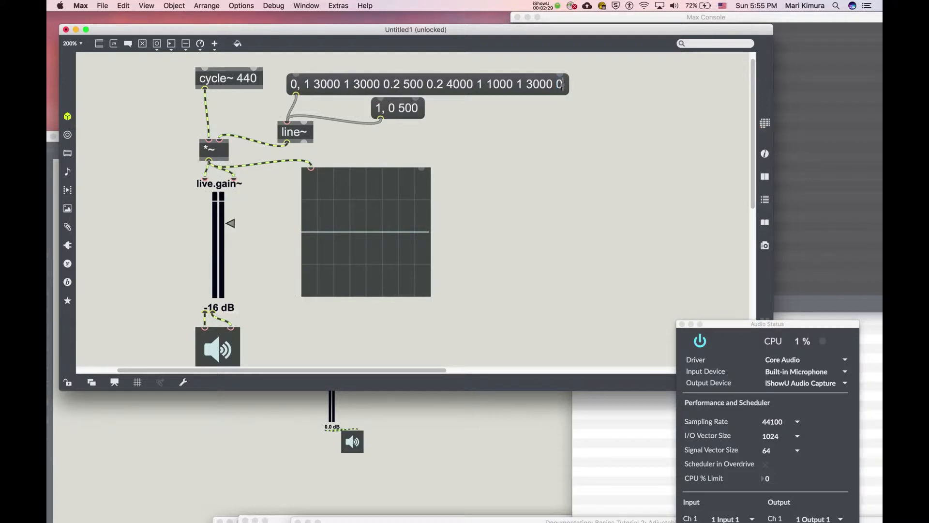
type("6000")
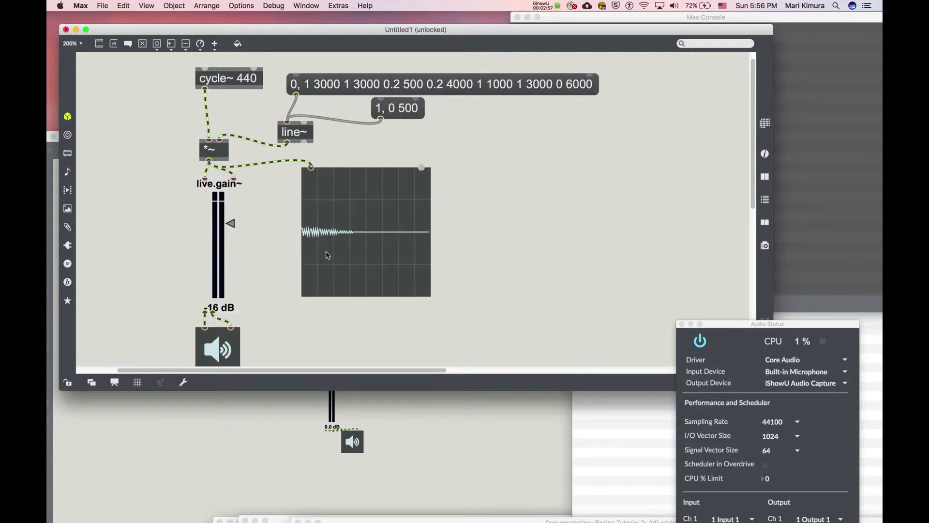
left_click(700, 340)
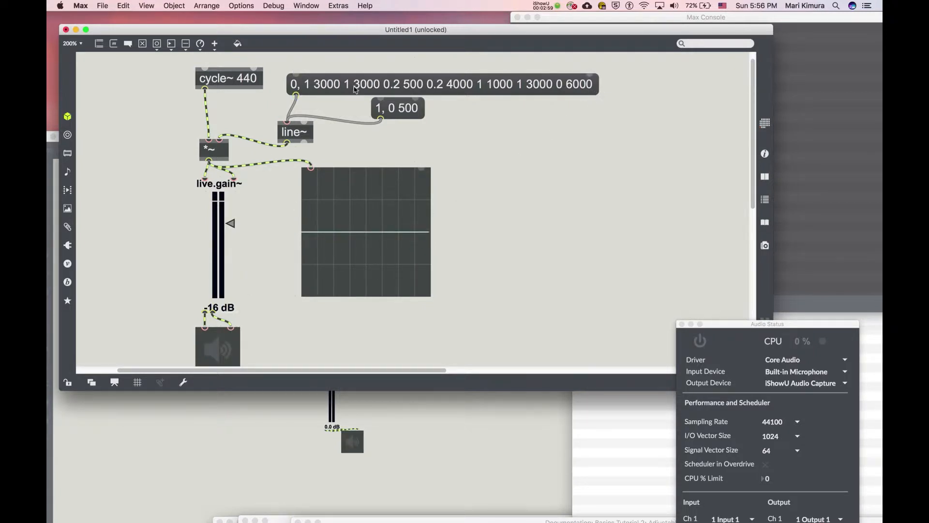
mouse_move(497, 129)
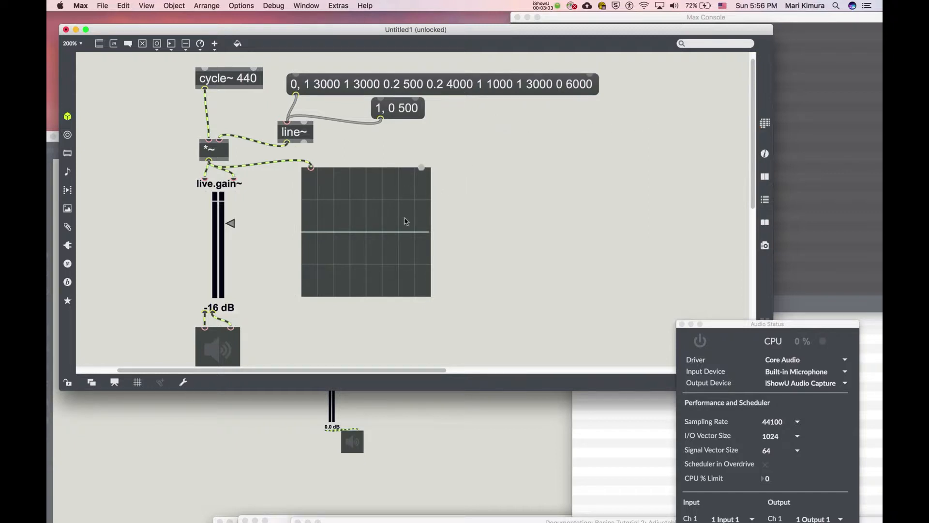
mouse_move(415, 235)
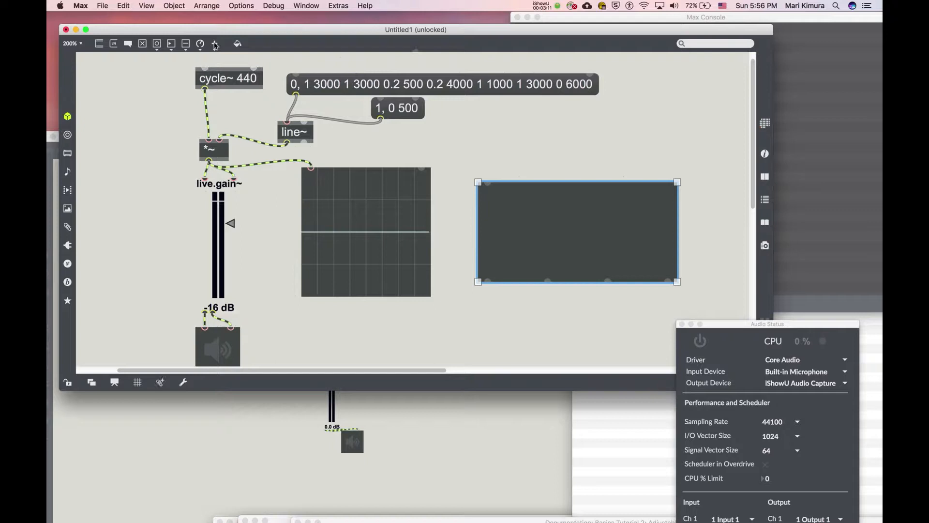
Add a new empty object box beside the envelope-driven sine chain
left_click(213, 42)
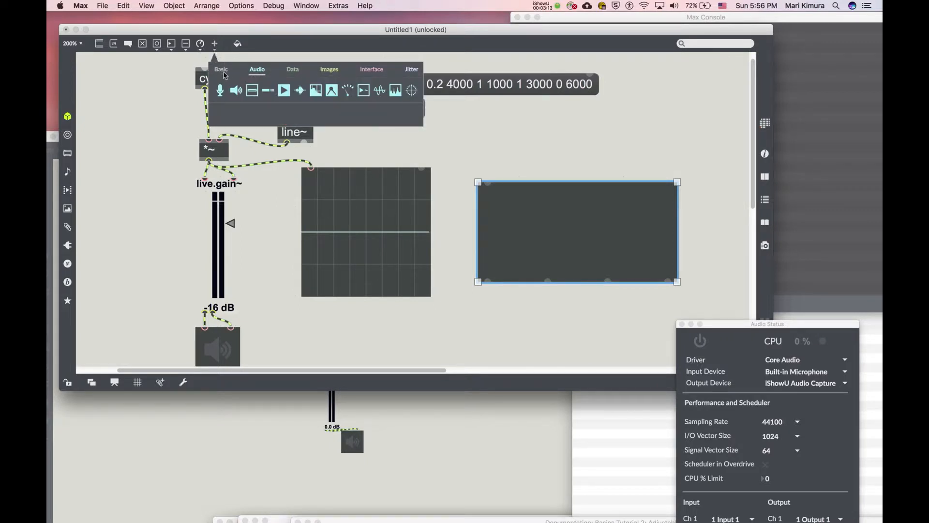
mouse_move(331, 89)
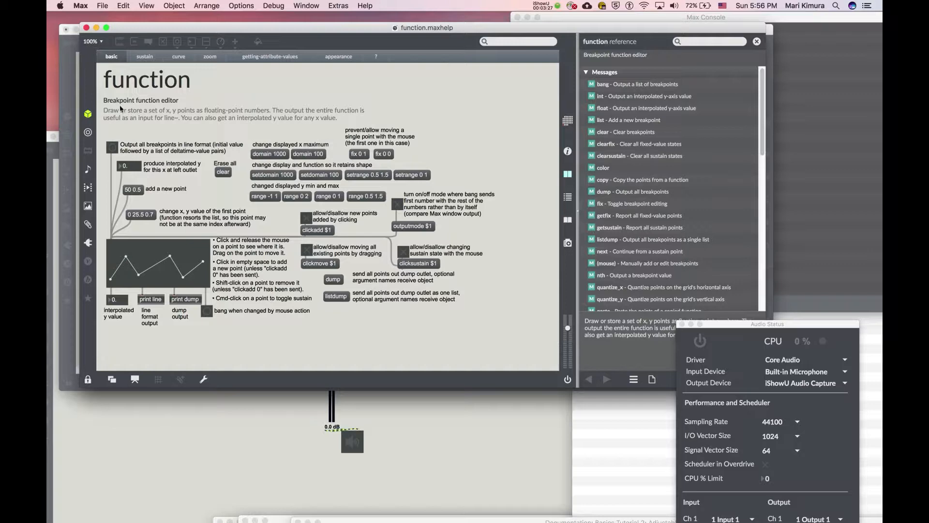
mouse_move(444, 416)
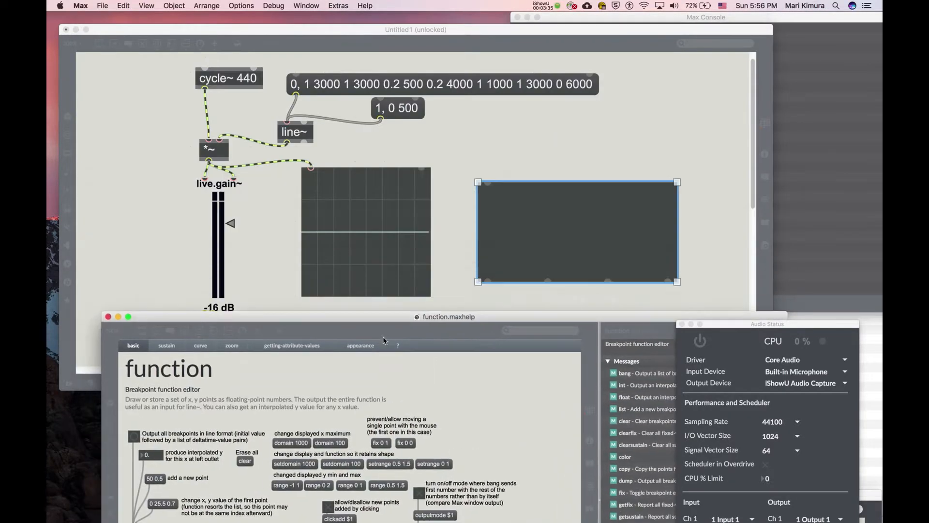
Bring the Untitled1 patch forward, turning the new object into a function breakpoint editor
left_click(448, 315)
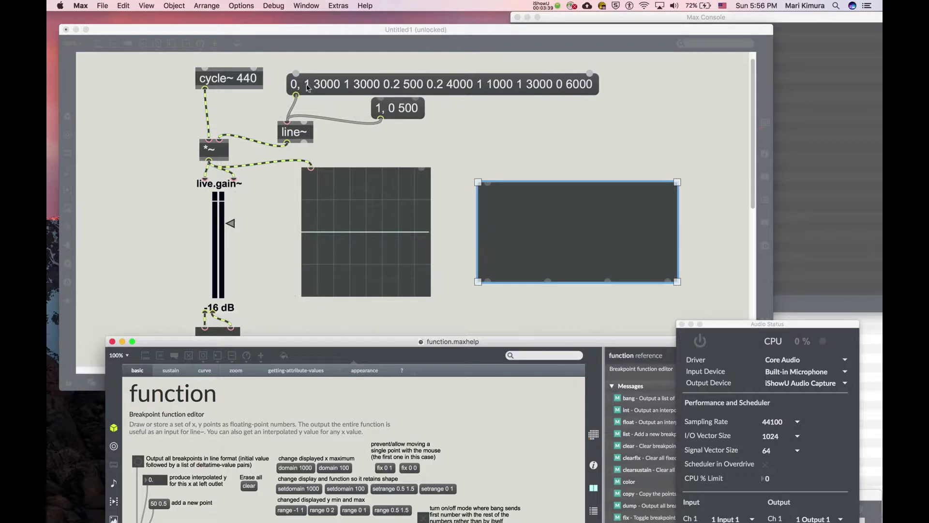
mouse_move(402, 89)
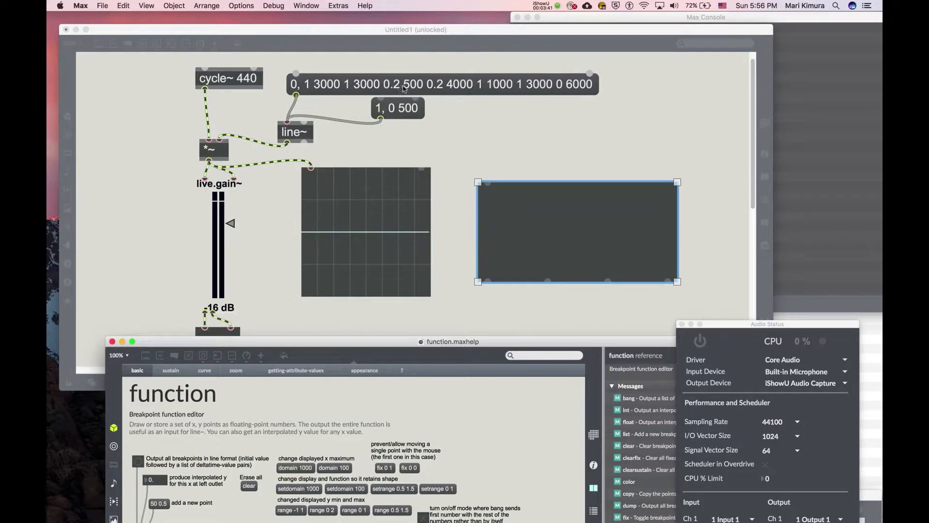
left_click(296, 73)
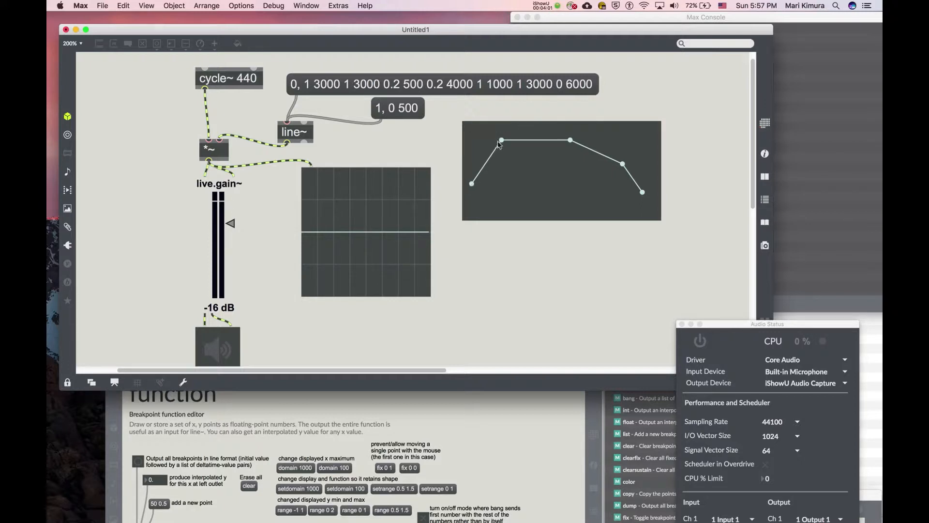
mouse_move(571, 141)
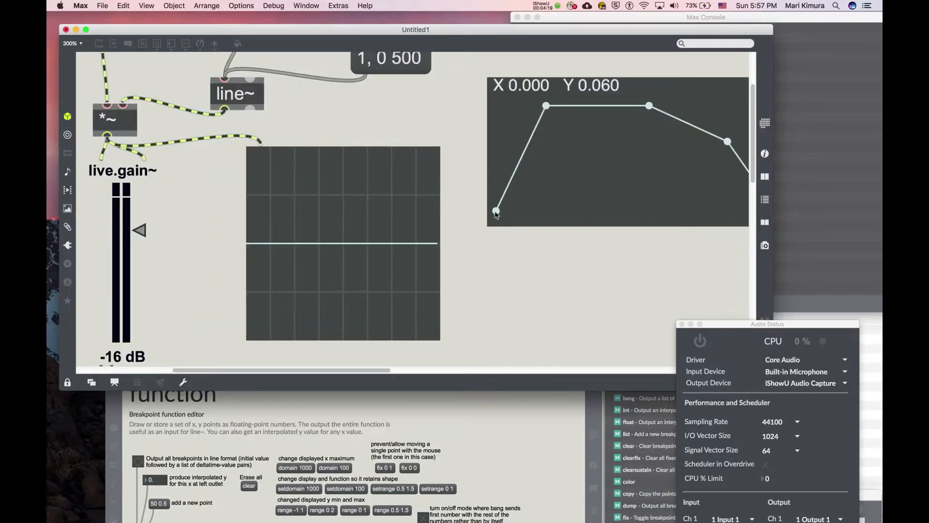
mouse_move(488, 229)
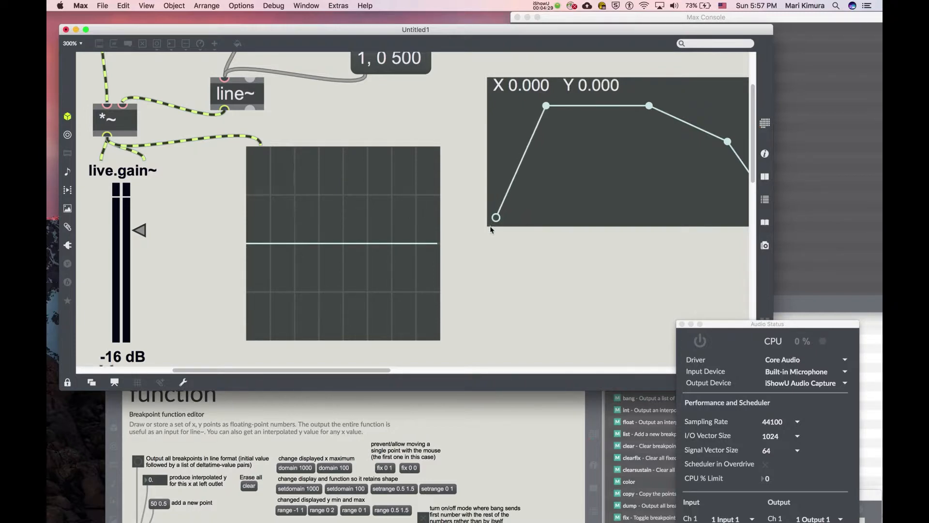
mouse_move(560, 172)
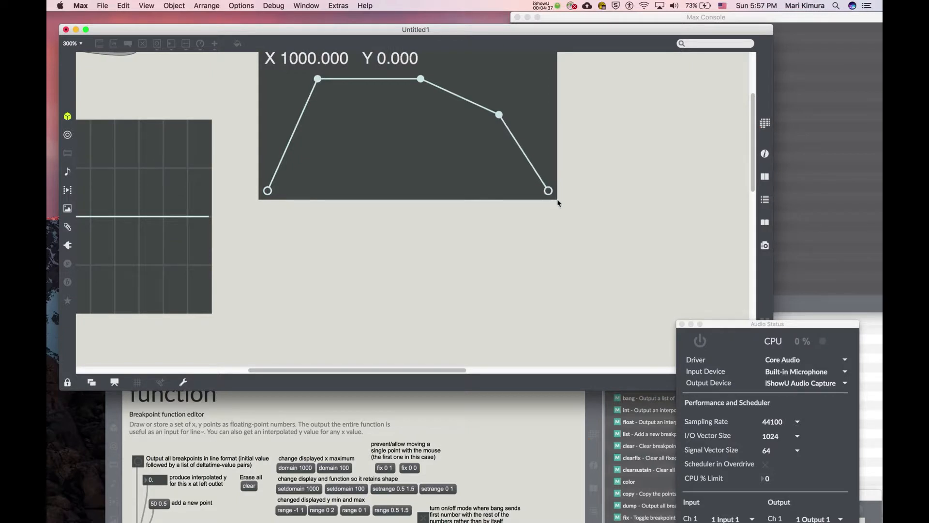
mouse_move(548, 214)
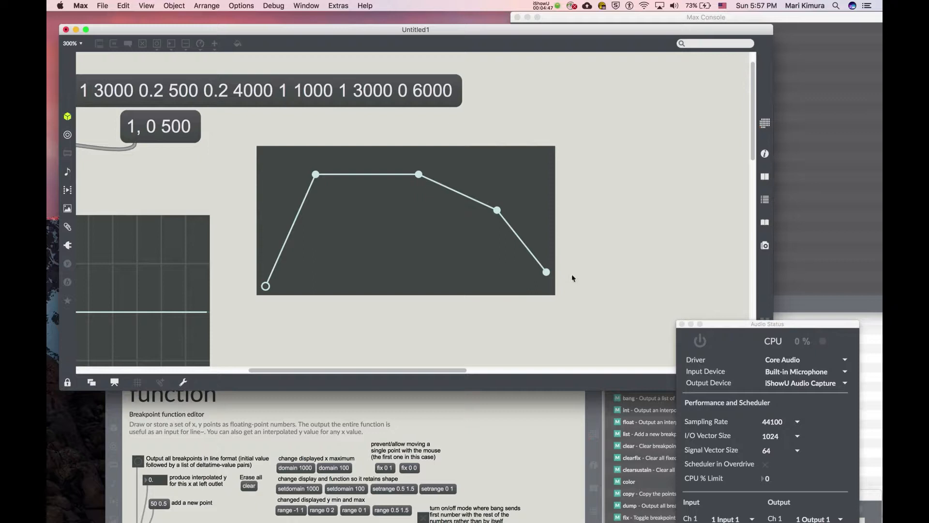
mouse_move(557, 273)
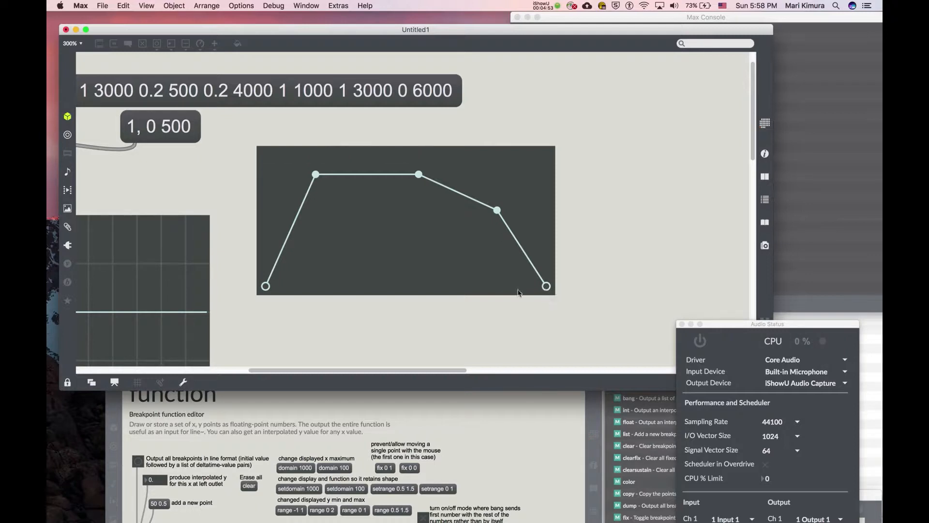
mouse_move(307, 302)
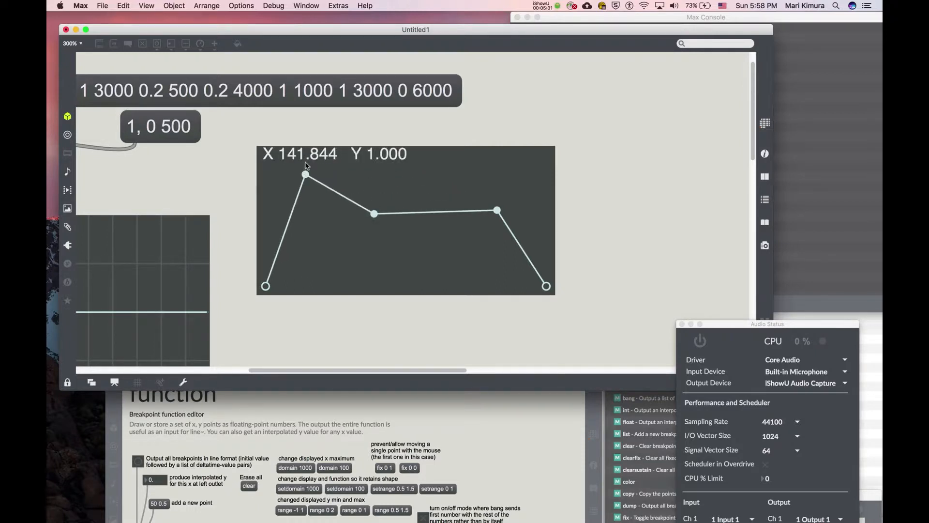
mouse_move(265, 290)
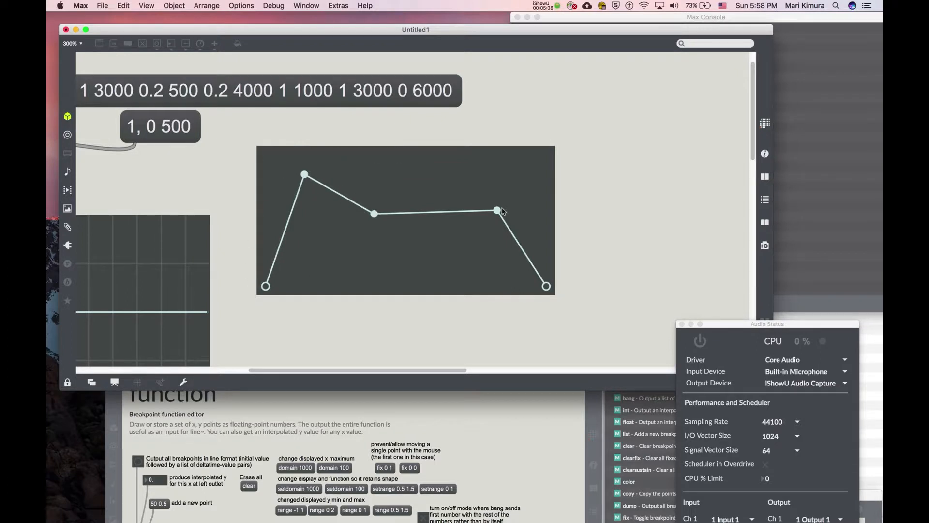
mouse_move(448, 192)
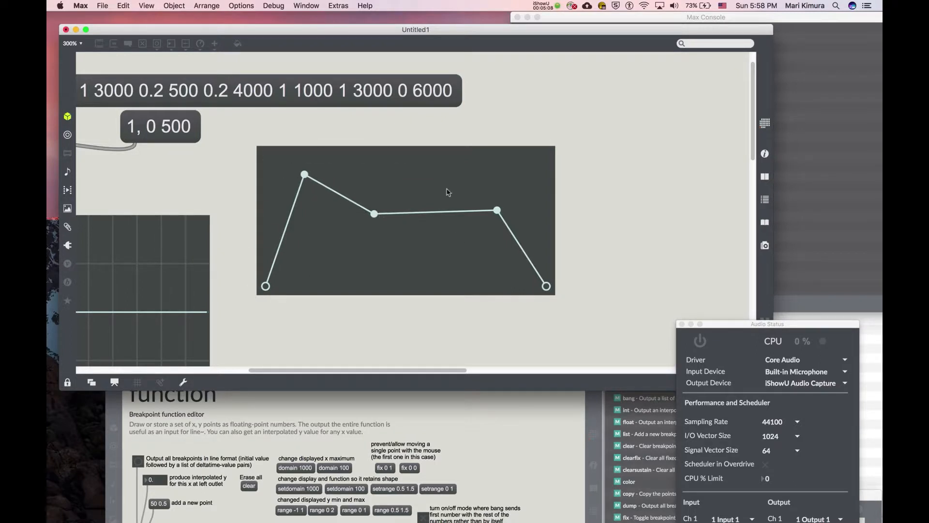
Drag the third breakpoint toward the peak for a sharp attack-decay shape
left_click_drag(375, 212, 346, 203)
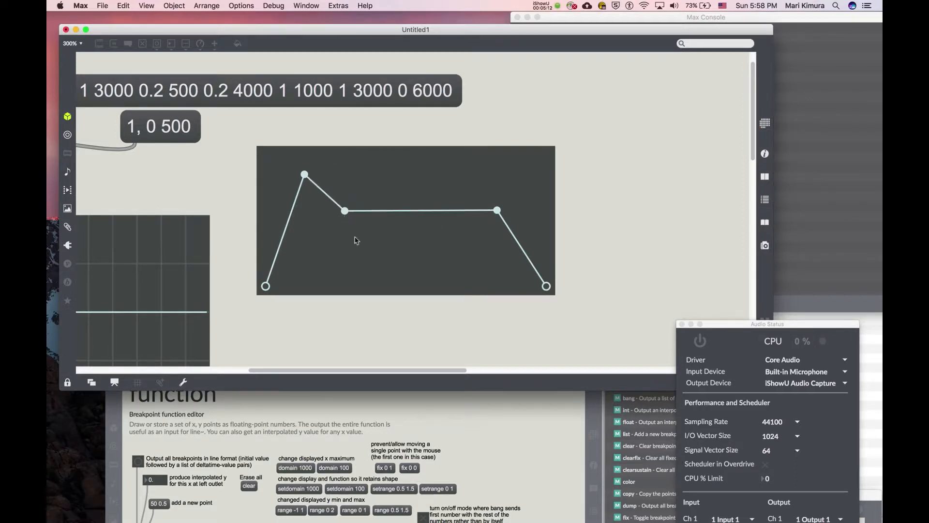
mouse_move(447, 220)
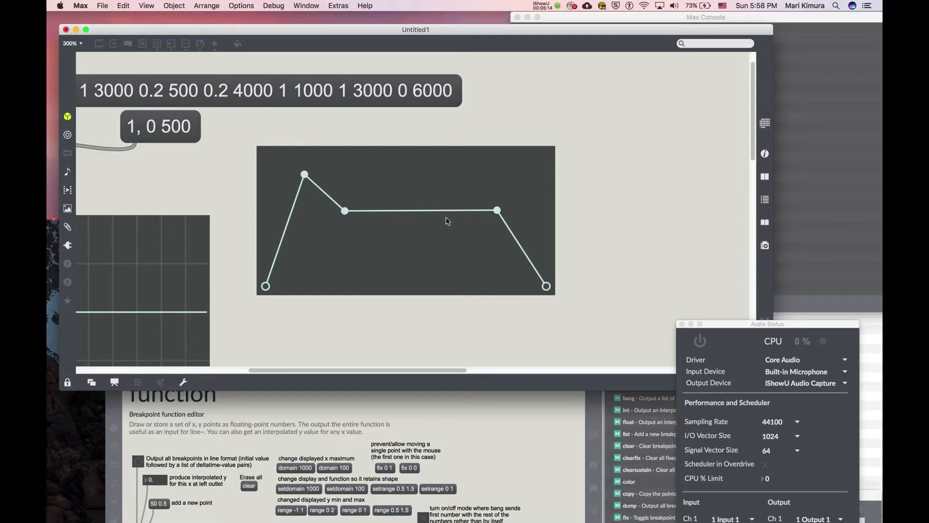
mouse_move(122, 97)
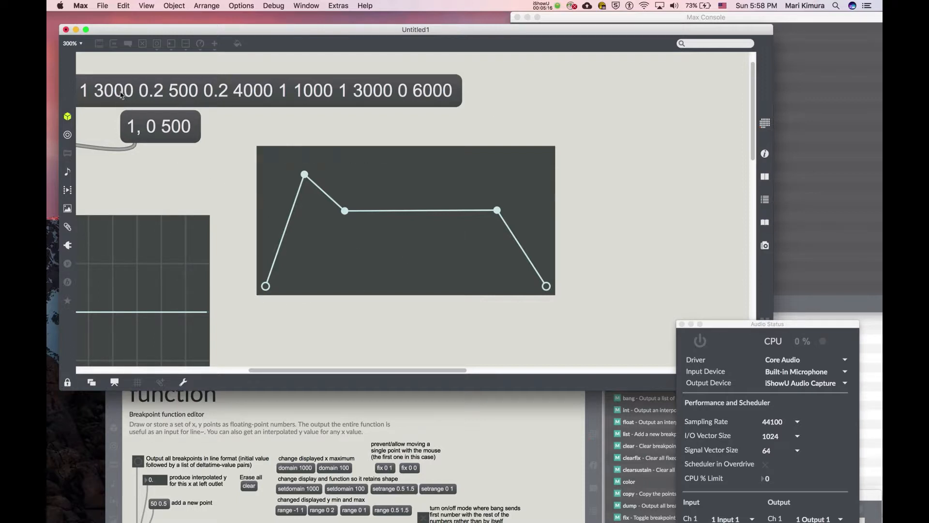
mouse_move(324, 109)
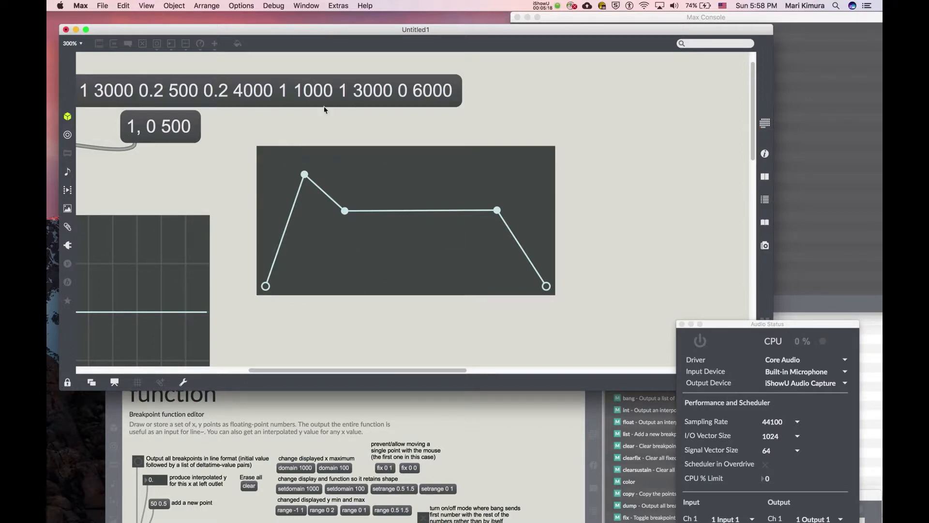
mouse_move(368, 245)
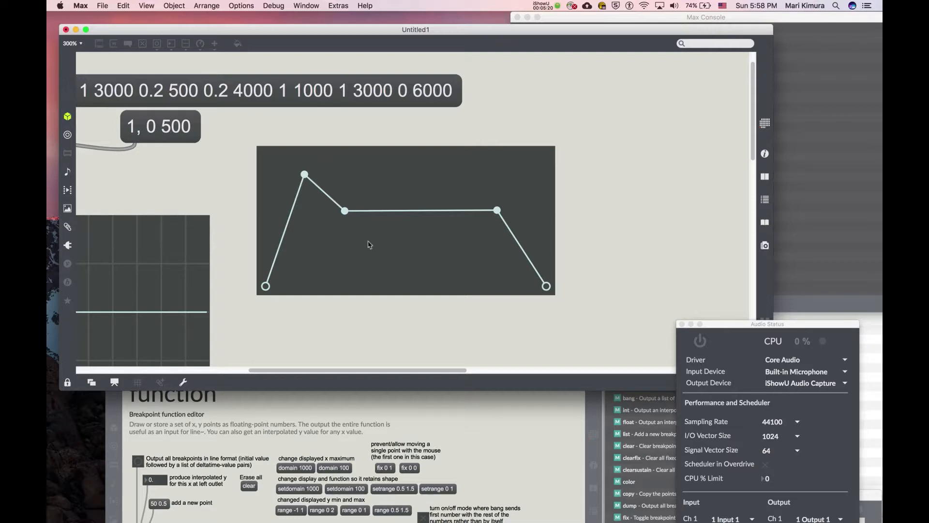
mouse_move(259, 307)
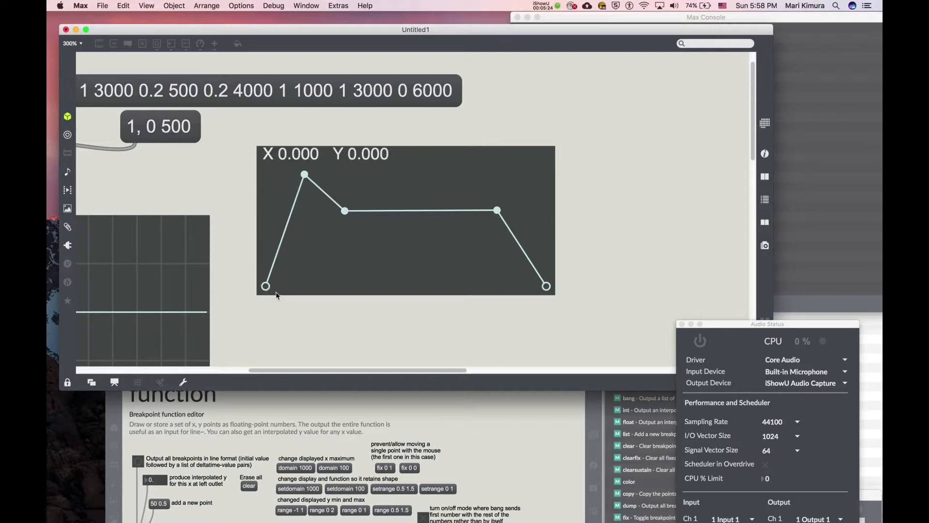
mouse_move(545, 287)
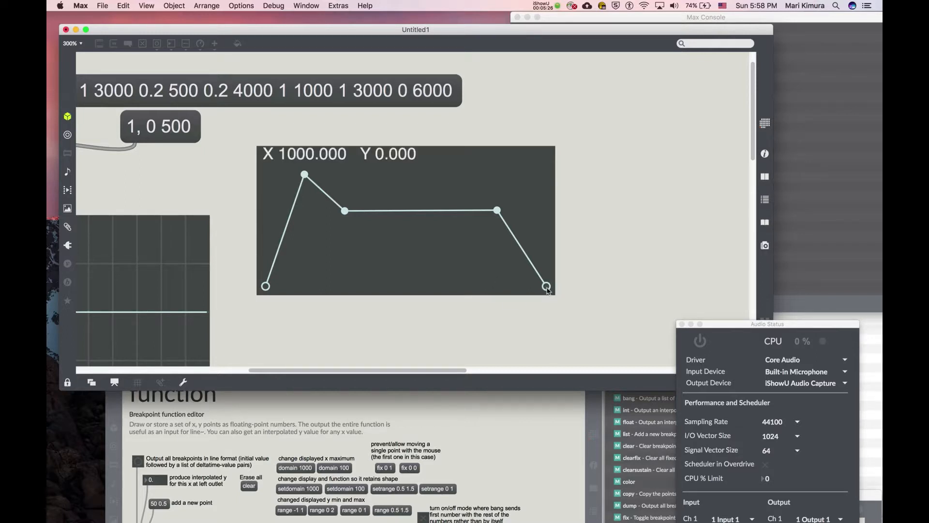
mouse_move(563, 253)
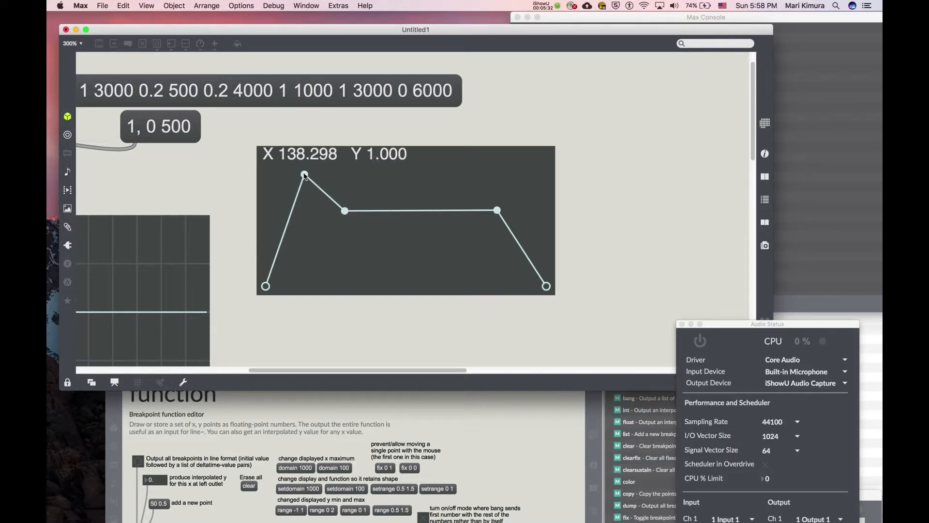
mouse_move(533, 271)
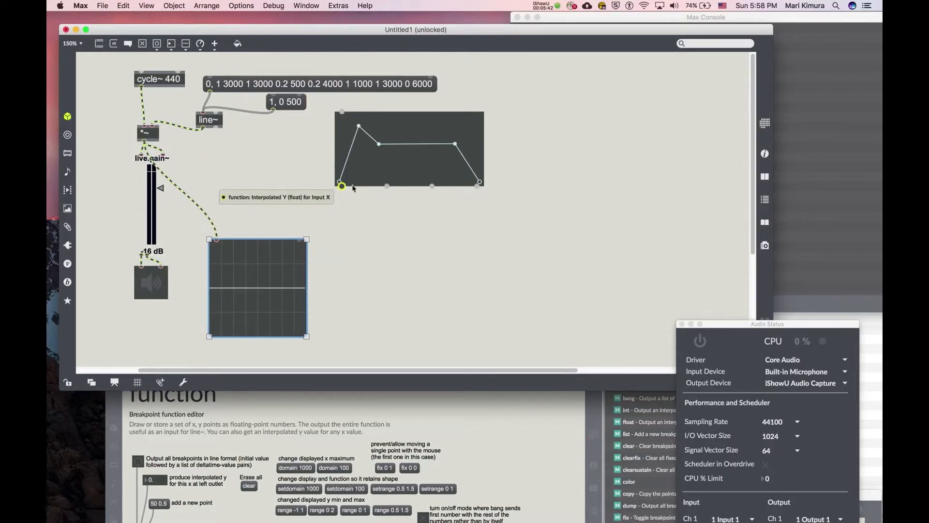
mouse_move(386, 185)
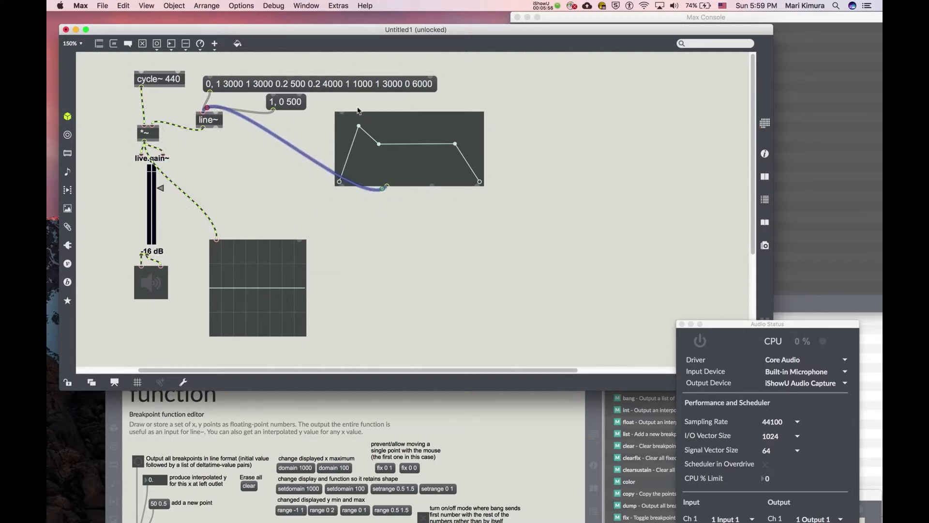
Patch the function's outlet toward the breakpoint list message feeding line~
left_click(318, 71)
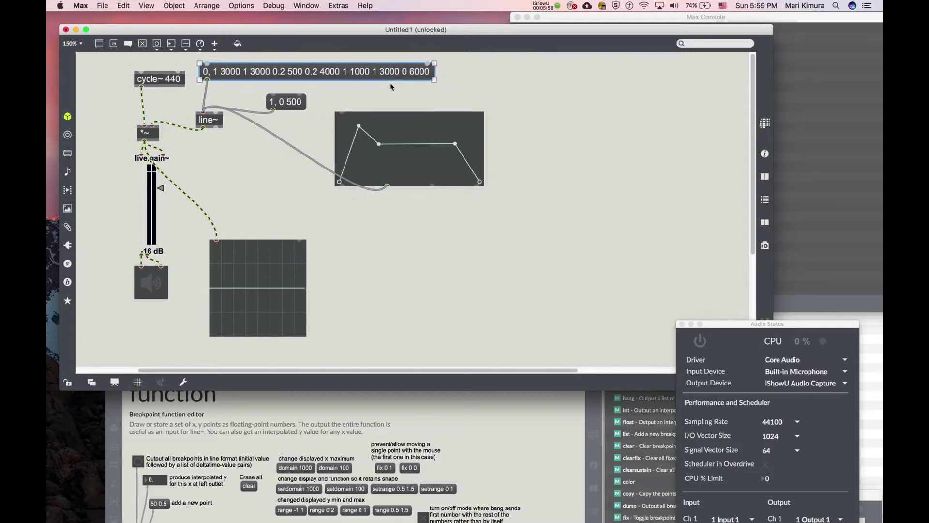
mouse_move(341, 114)
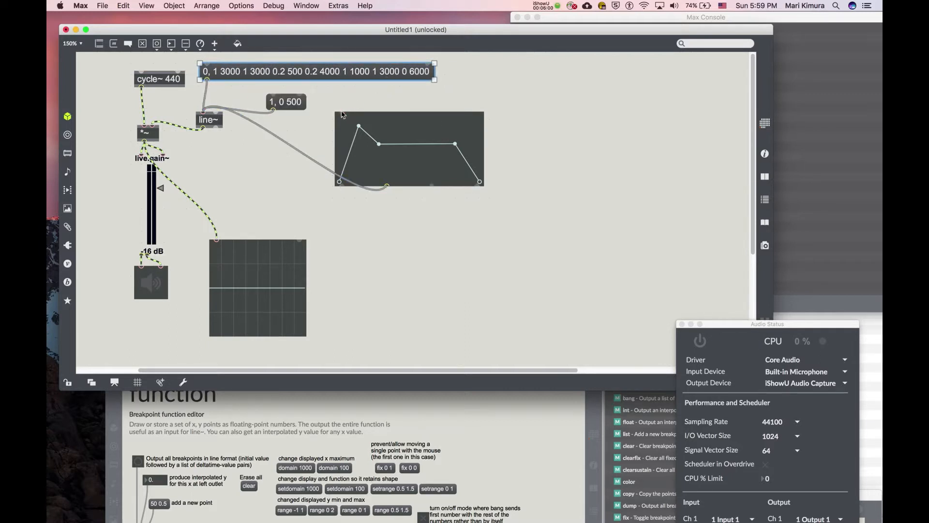
mouse_move(346, 100)
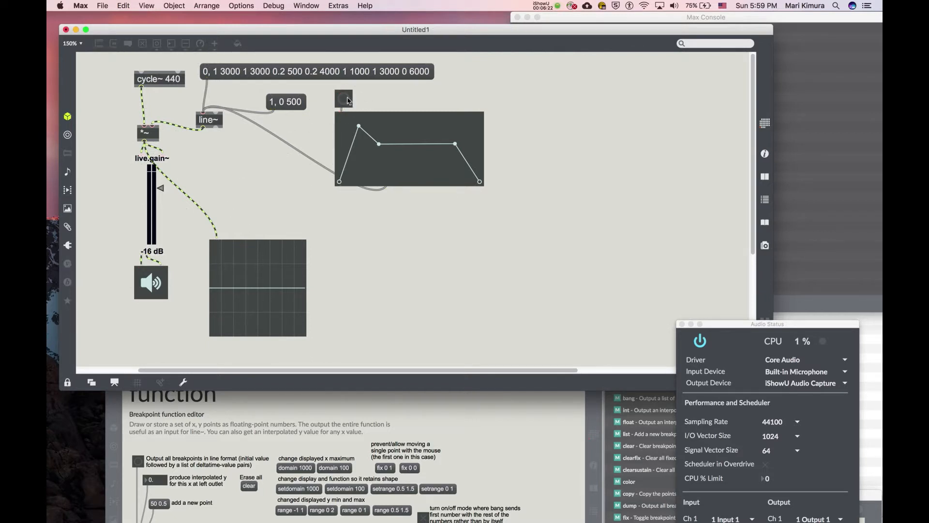
Bang the function to play the tone and redraw its envelope as a multi-peak zigzag
left_click(343, 98)
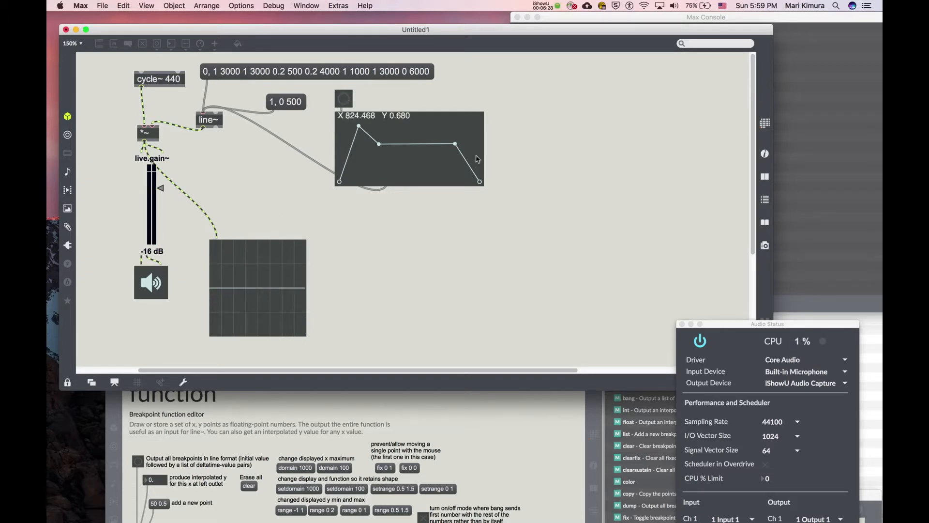
left_click_drag(359, 144, 358, 126)
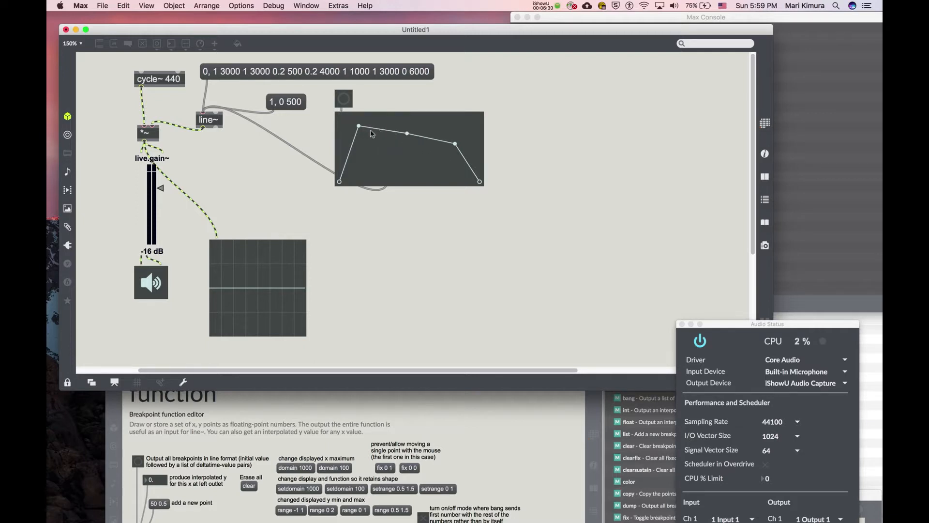
left_click_drag(358, 127, 368, 170)
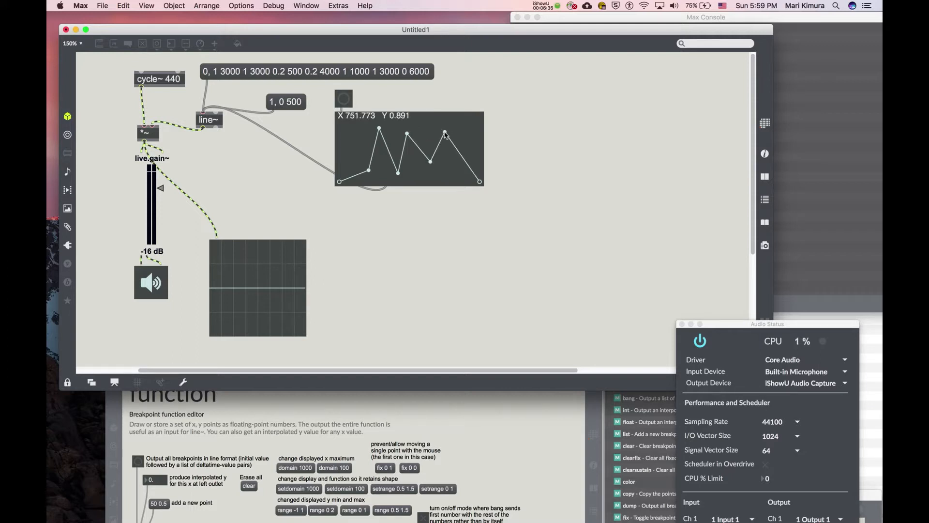
left_click(343, 98)
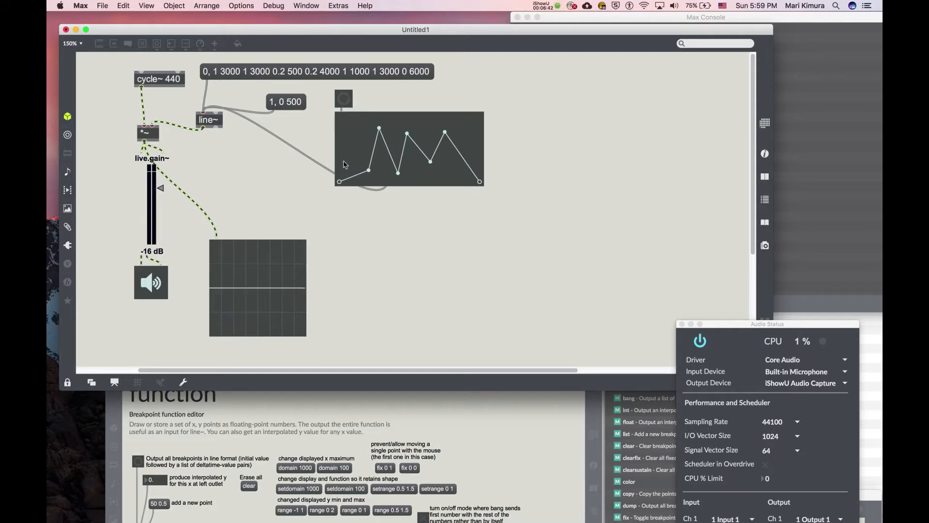
mouse_move(334, 216)
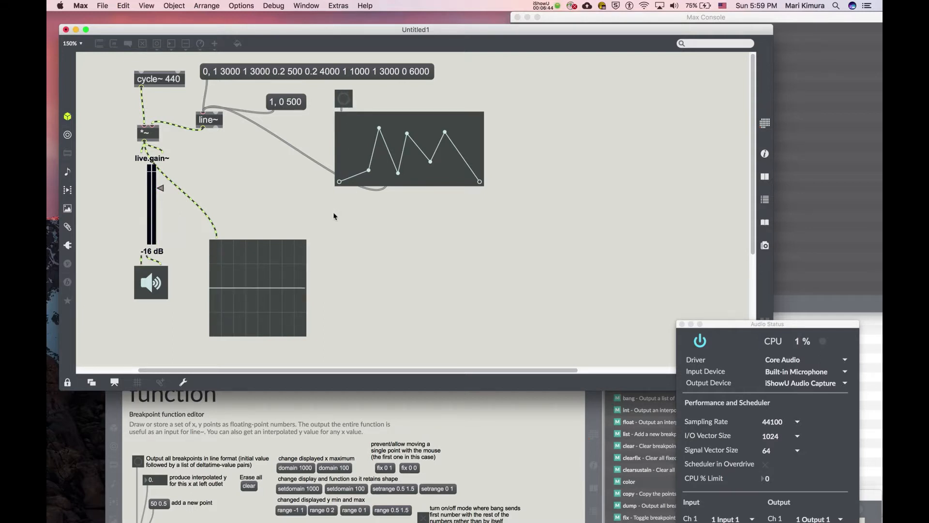
mouse_move(444, 77)
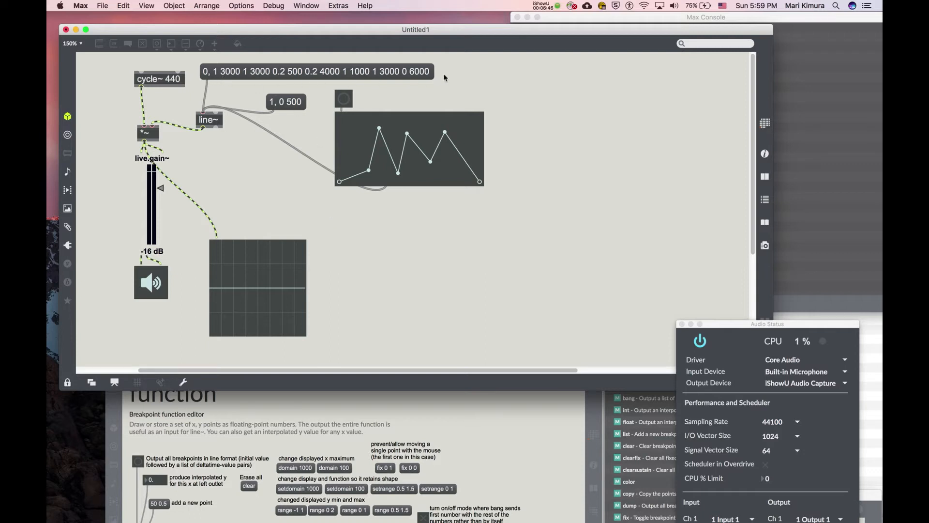
mouse_move(388, 107)
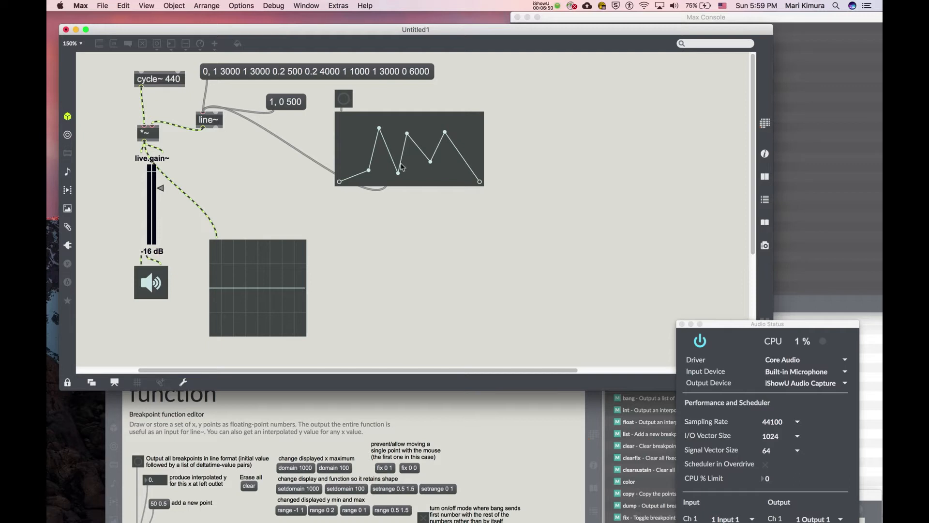
mouse_move(385, 123)
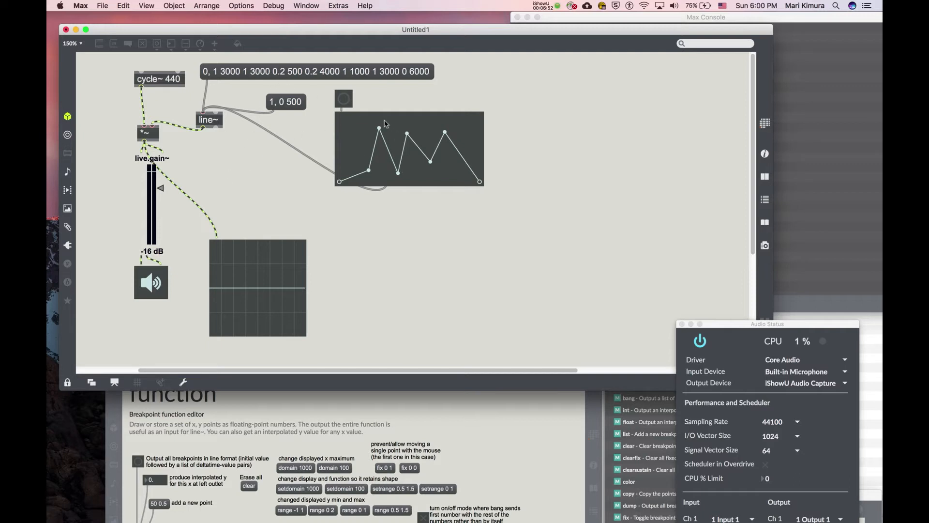
Create a 'setdomain $1' message and wire it into the function for a 4000 ms domain
left_click(66, 382)
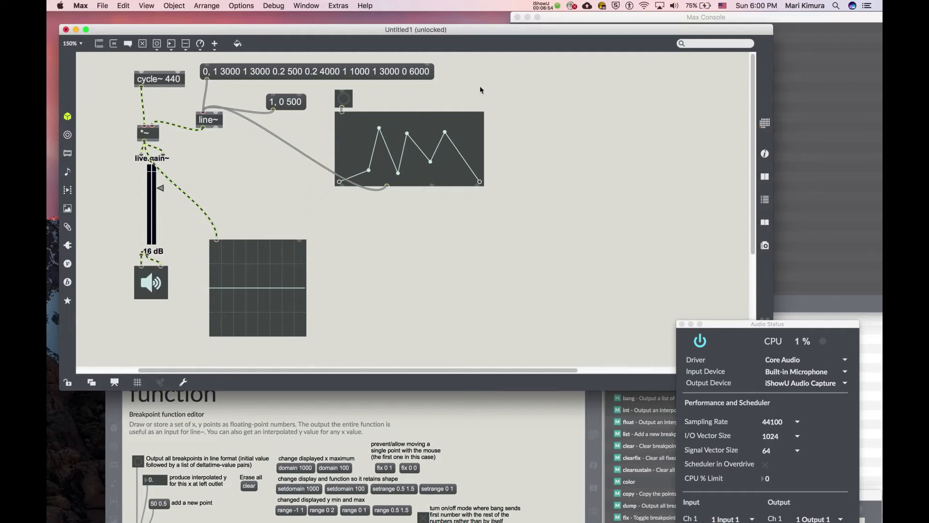
type("setdomain $1")
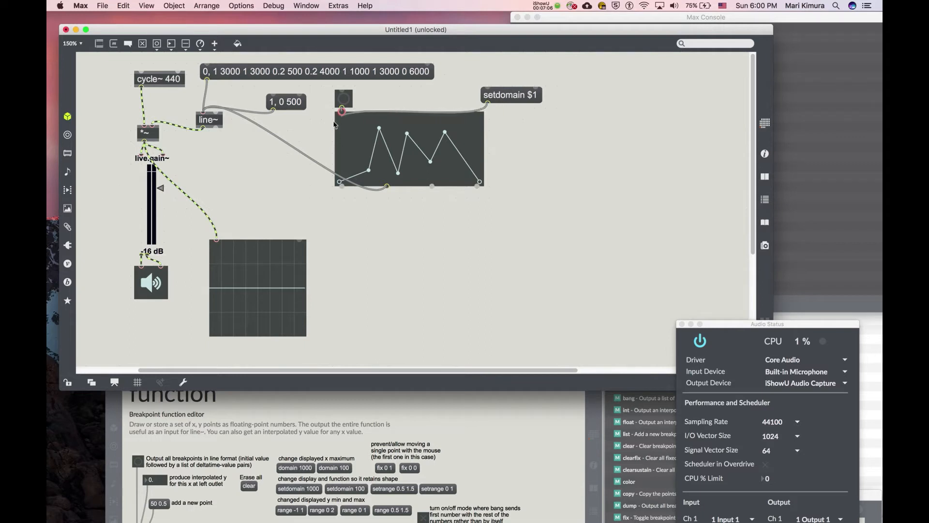
left_click(485, 95)
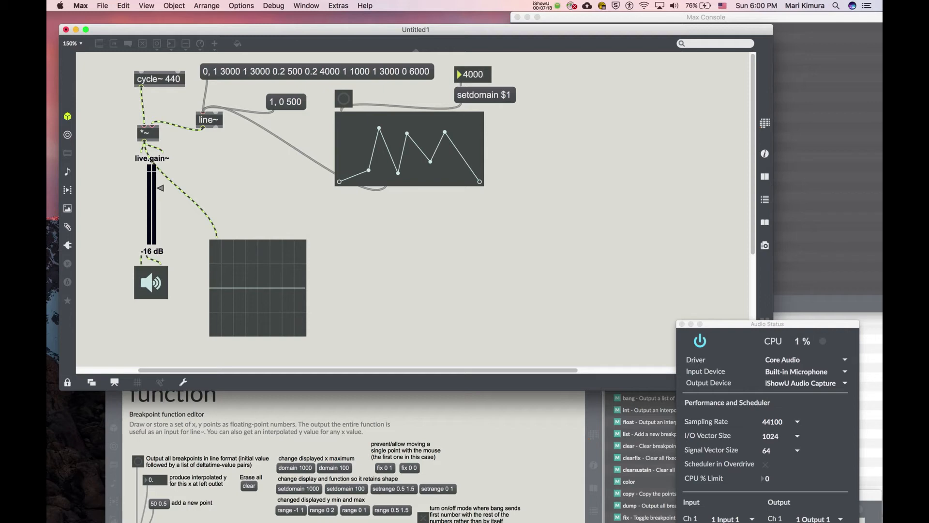
mouse_move(436, 166)
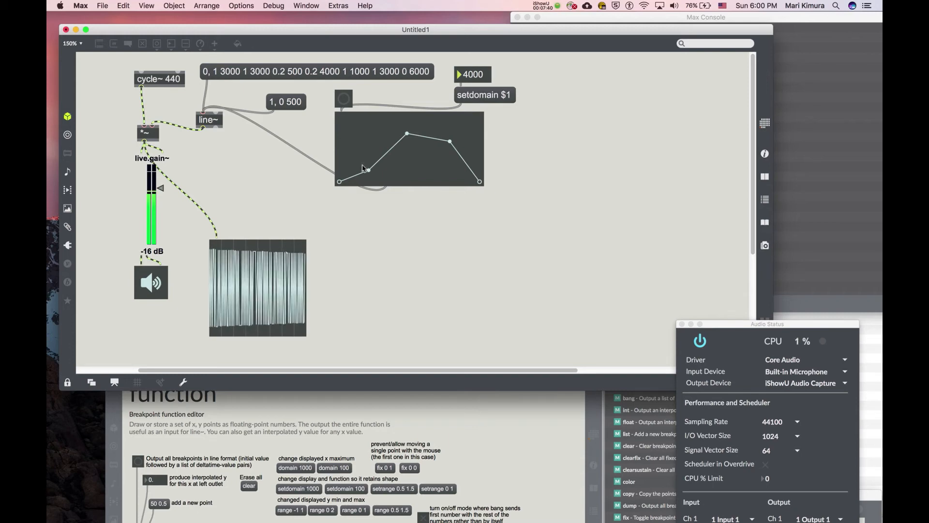
Bang the function to play the swell-and-fade envelope through the 440 Hz sine on the scope
left_click(344, 98)
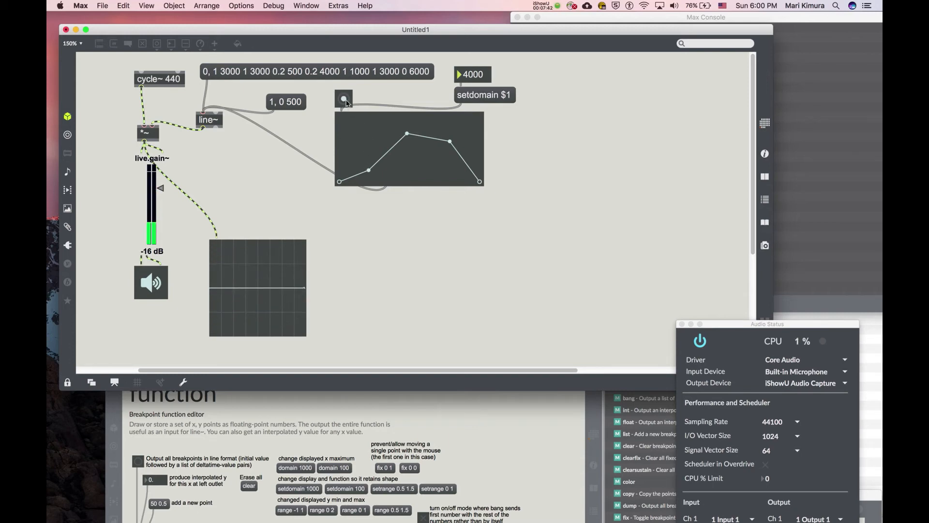
left_click(344, 98)
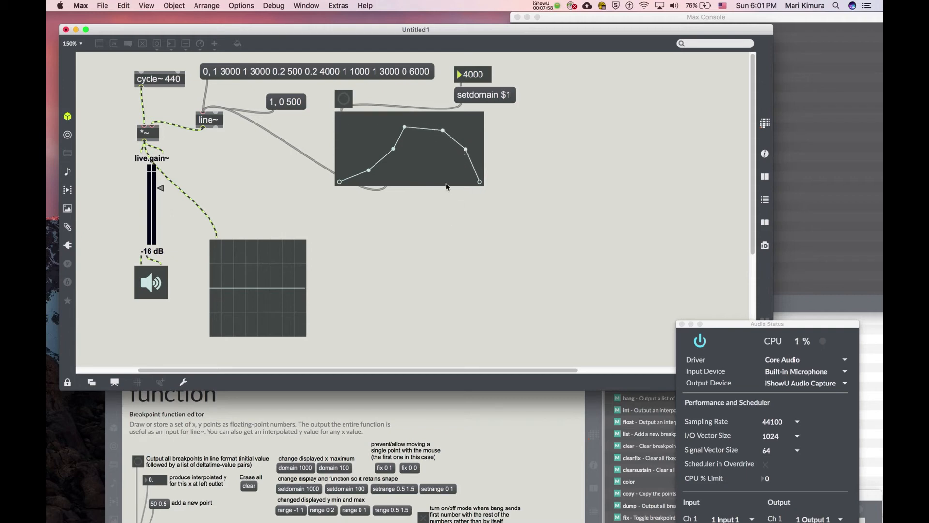
mouse_move(357, 93)
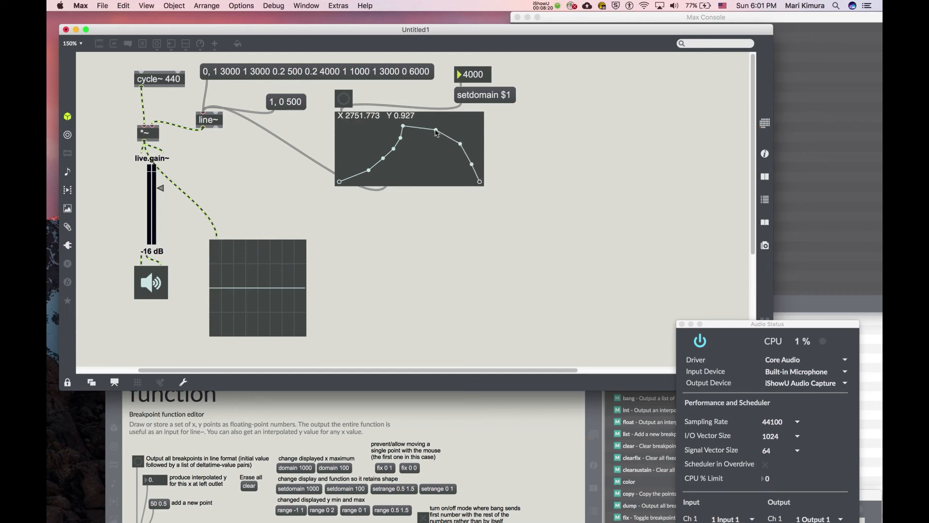
left_click(343, 97)
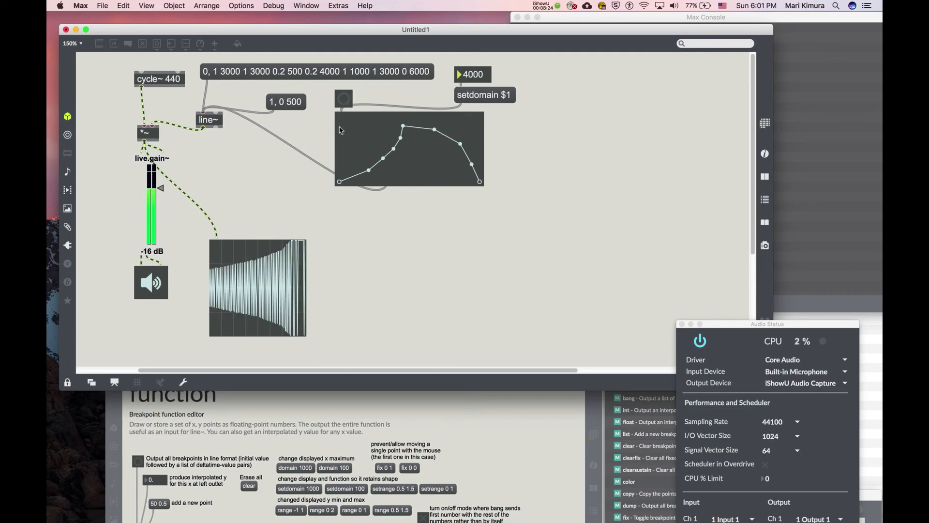
mouse_move(405, 129)
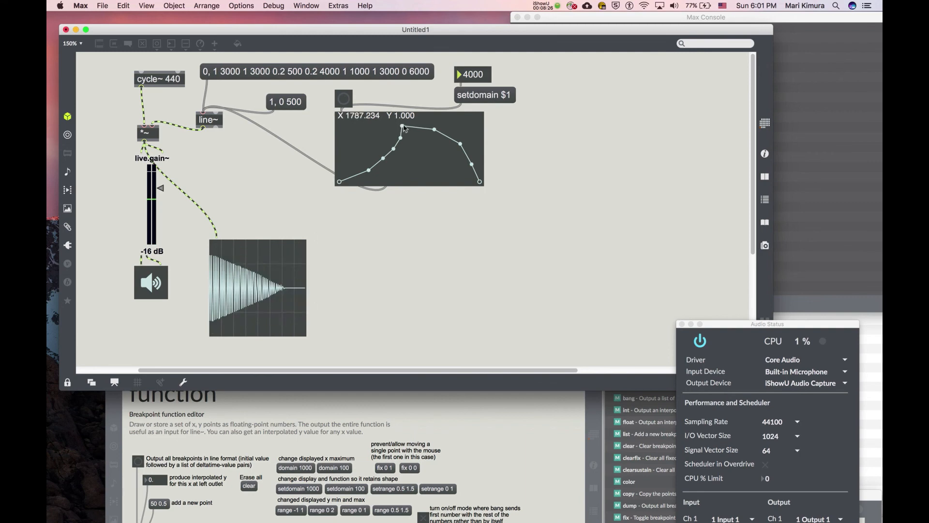